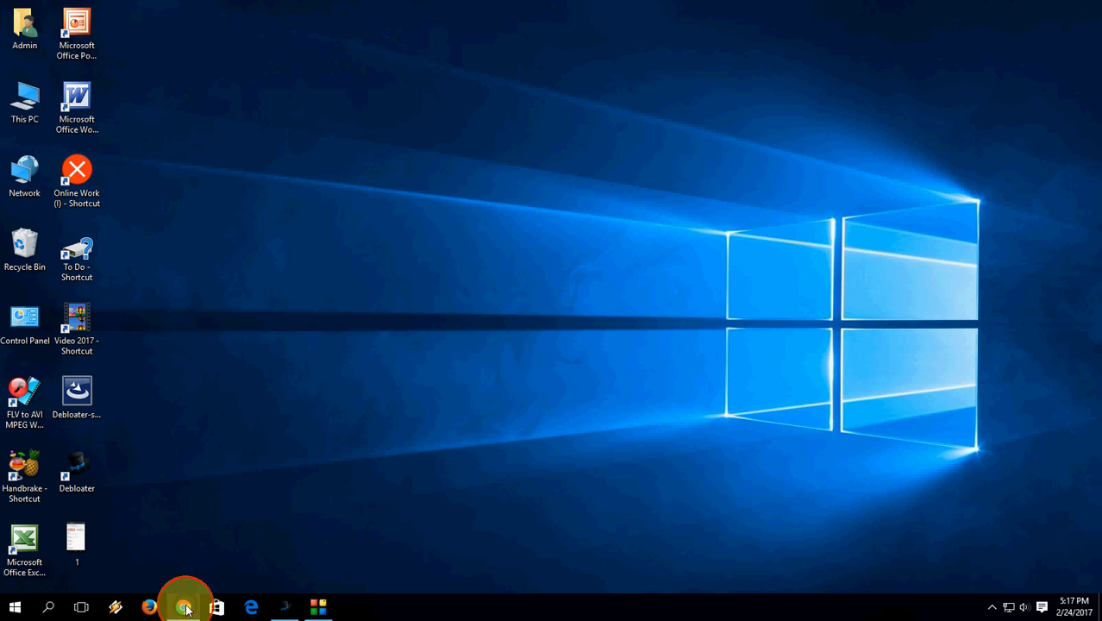
# Step: Launch Chrome and search Google for 'debloater download'
pyautogui.click(184, 607)
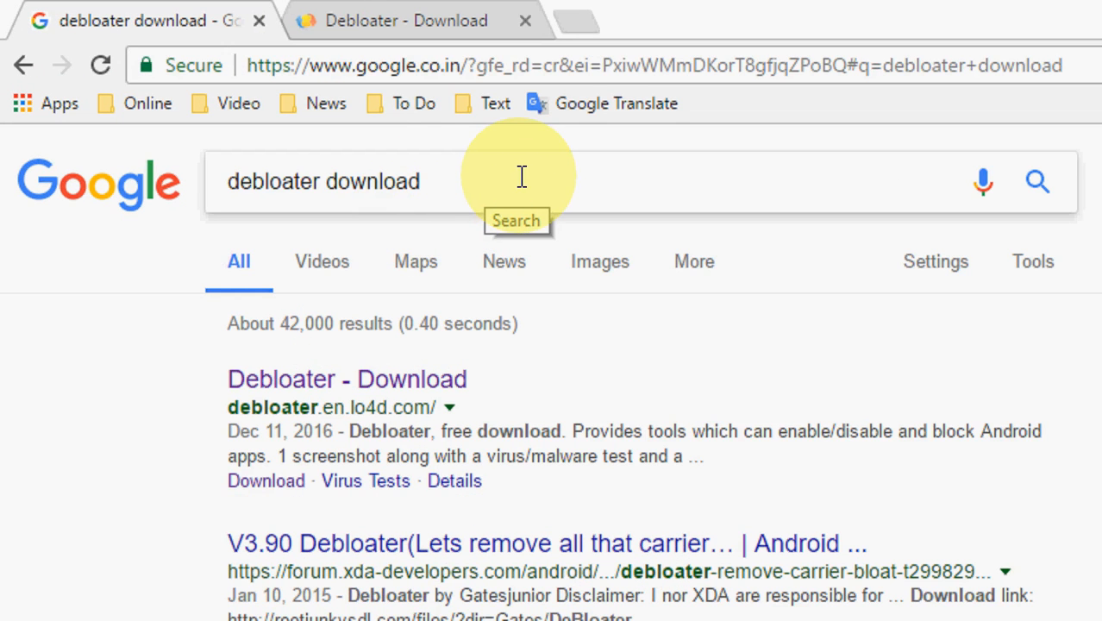
pyautogui.click(405, 20)
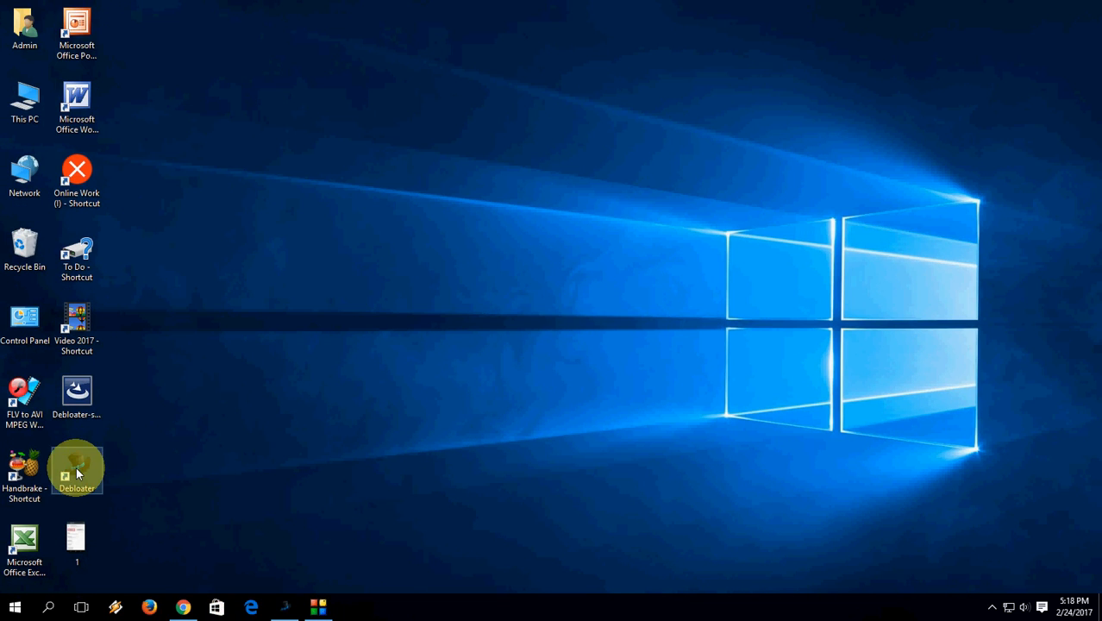
pyautogui.moveTo(224, 509)
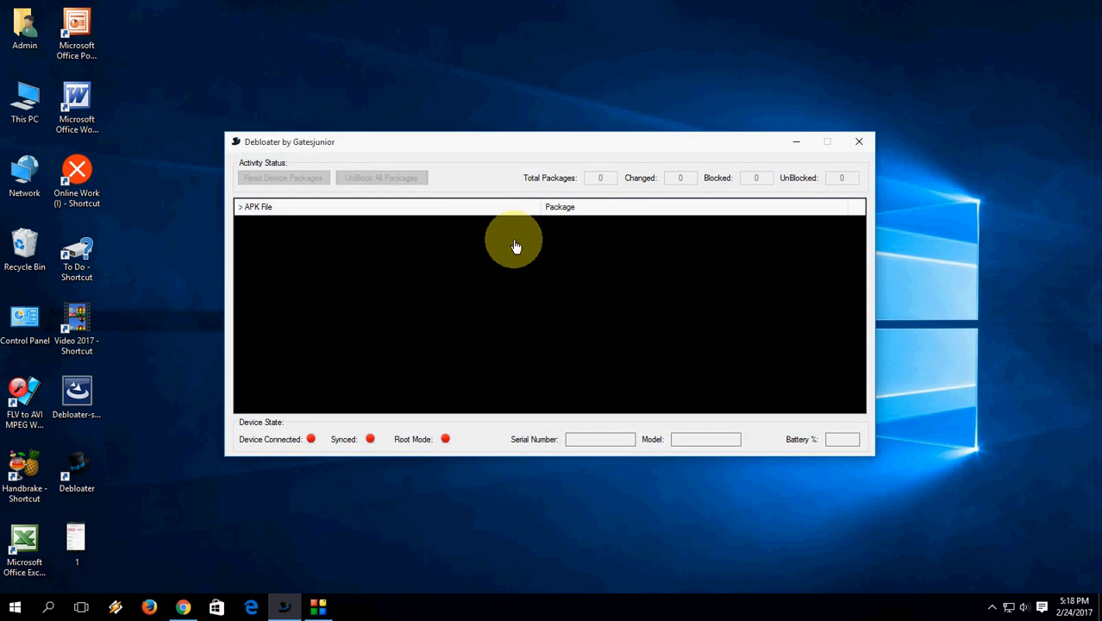
pyautogui.moveTo(494, 132)
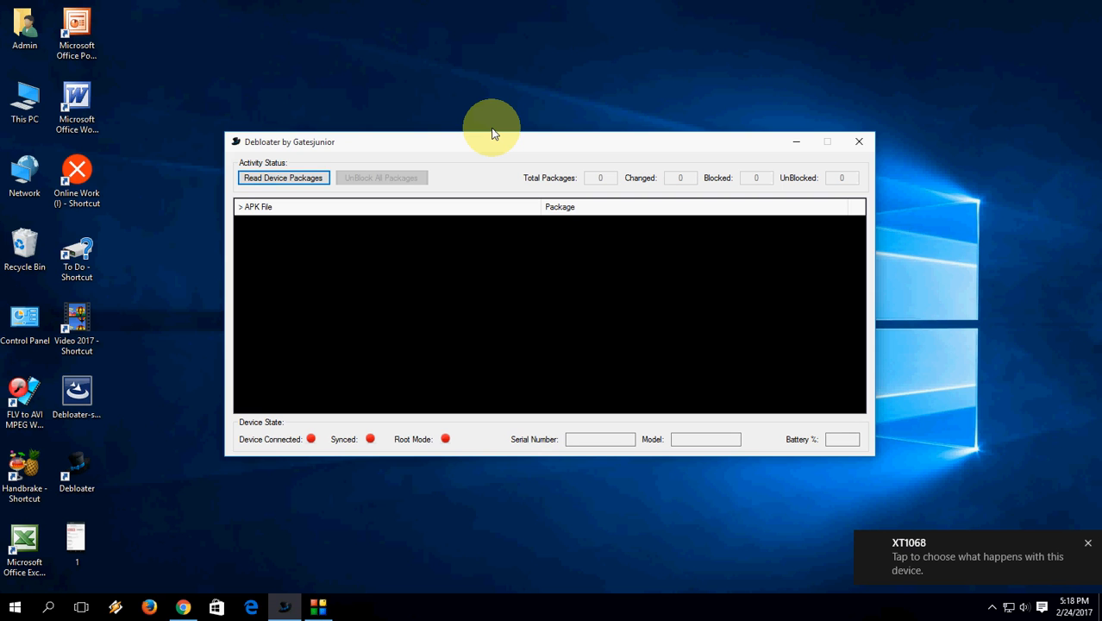
# Step: Read the XT1068 phone's packages and acknowledge the block-mode warning with OK
pyautogui.click(283, 177)
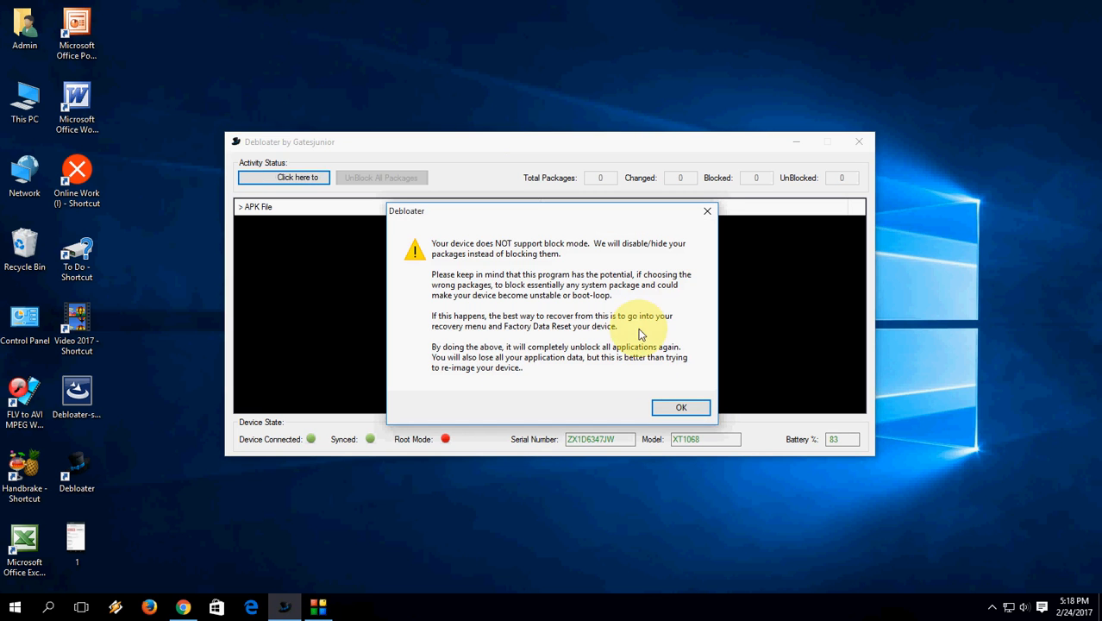
pyautogui.click(681, 407)
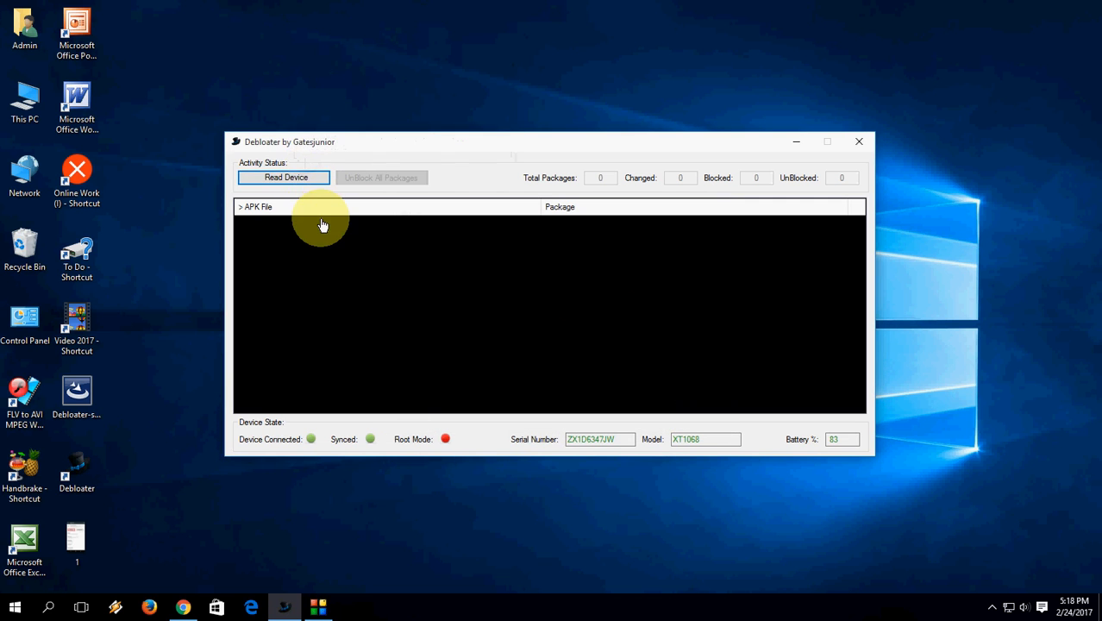
# Step: Start Read Device so Debloater begins processing the phone's 123 files
pyautogui.click(284, 178)
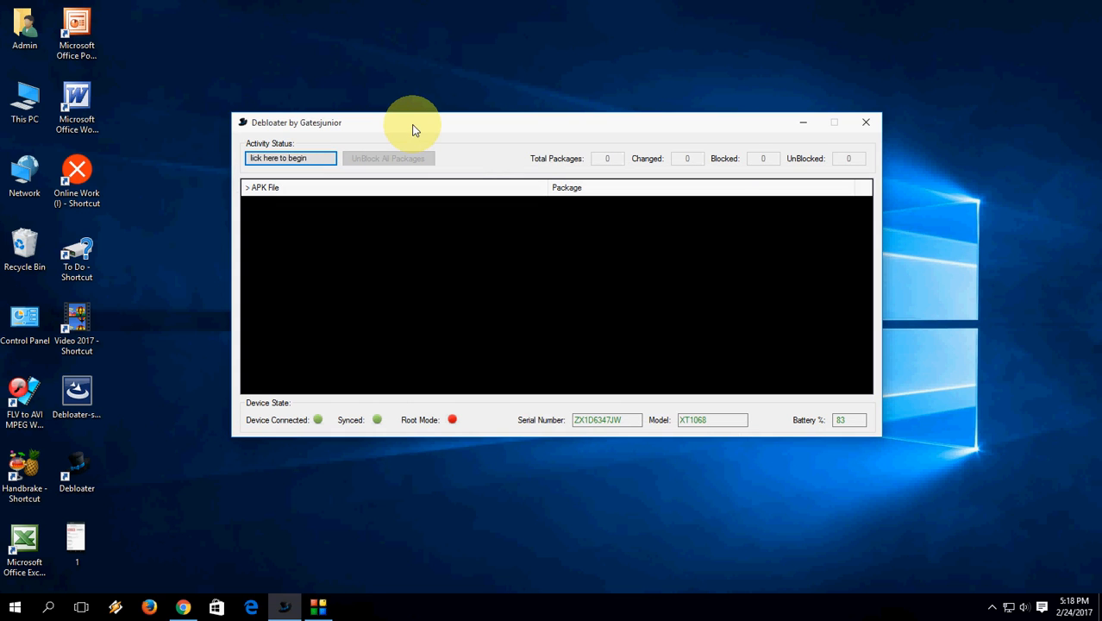
pyautogui.click(290, 158)
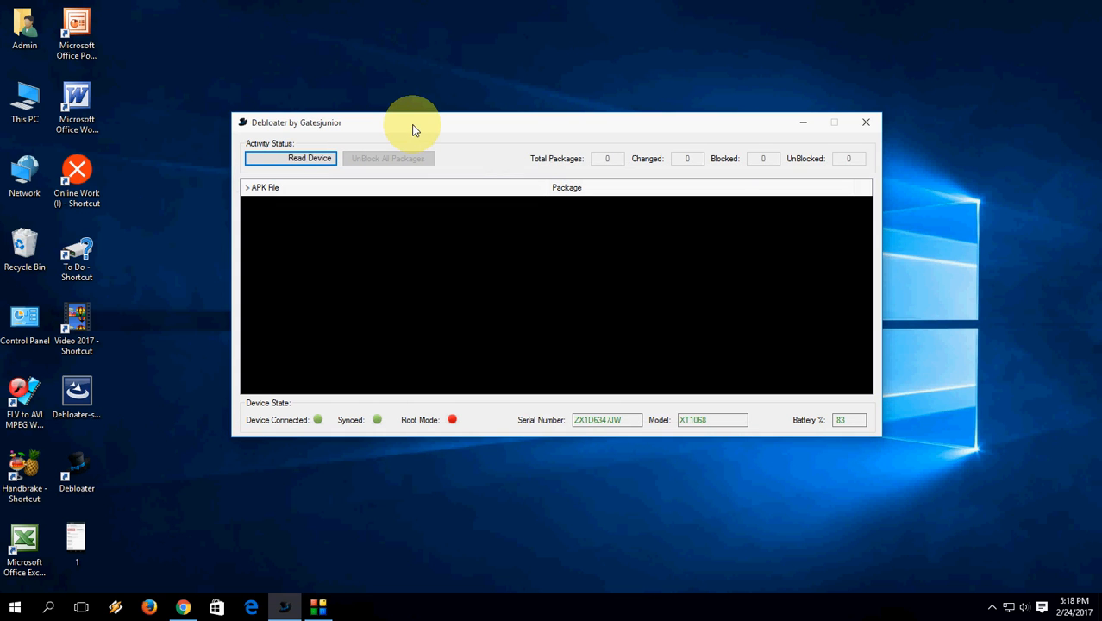
pyautogui.click(290, 158)
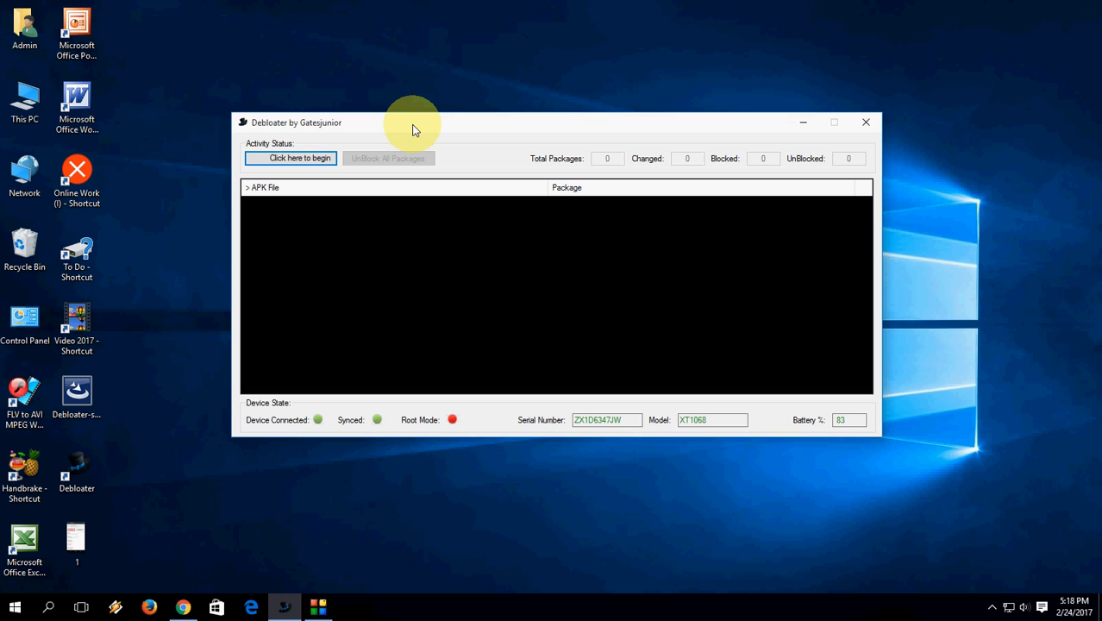
pyautogui.click(290, 158)
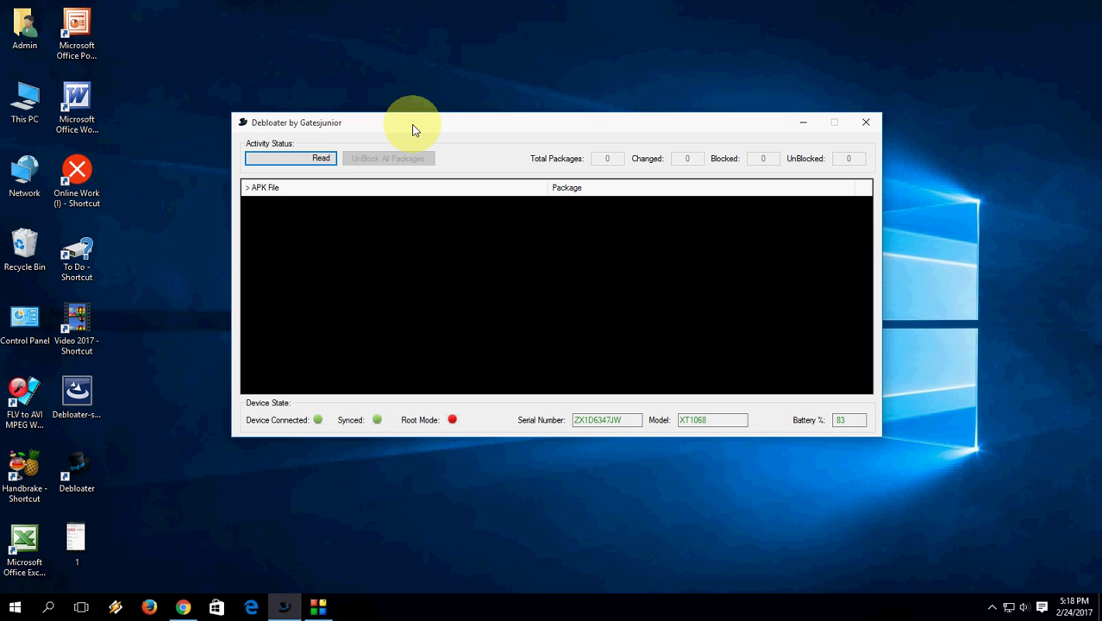
pyautogui.click(291, 158)
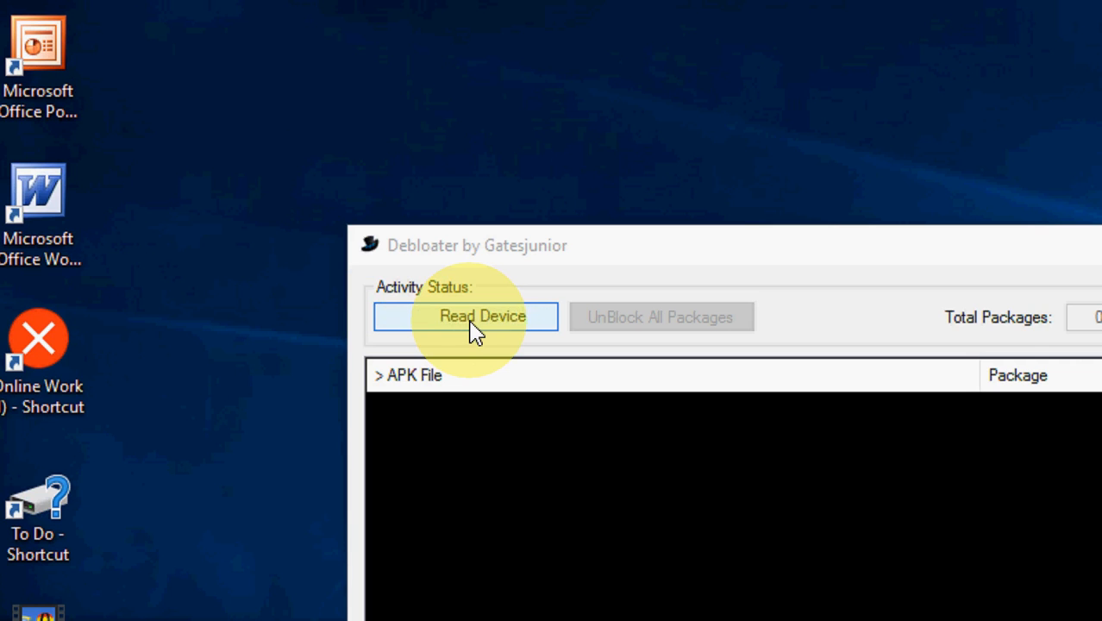
pyautogui.click(466, 316)
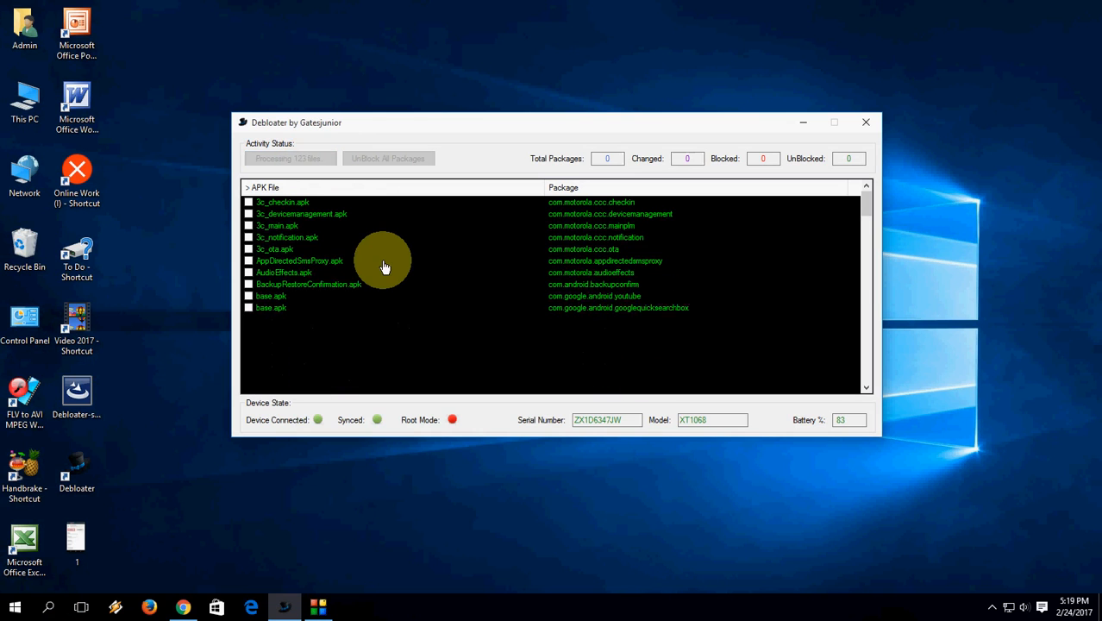
# Step: Let reading finish (158 packages) and scroll the APK list toward CalendarProvider.apk
pyautogui.click(290, 158)
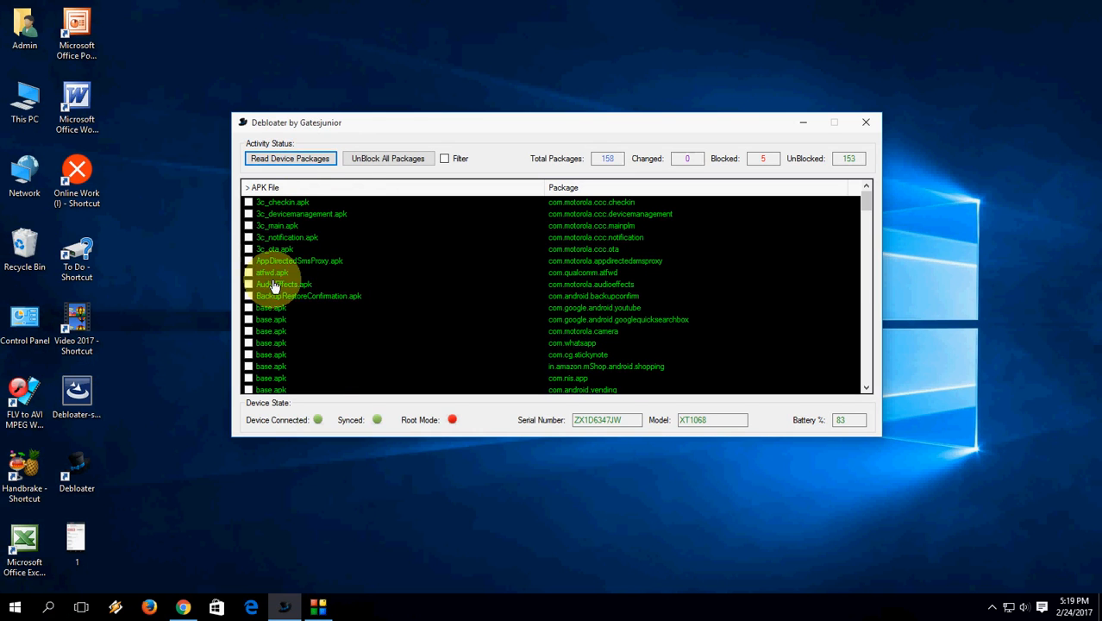
pyautogui.scroll(-3)
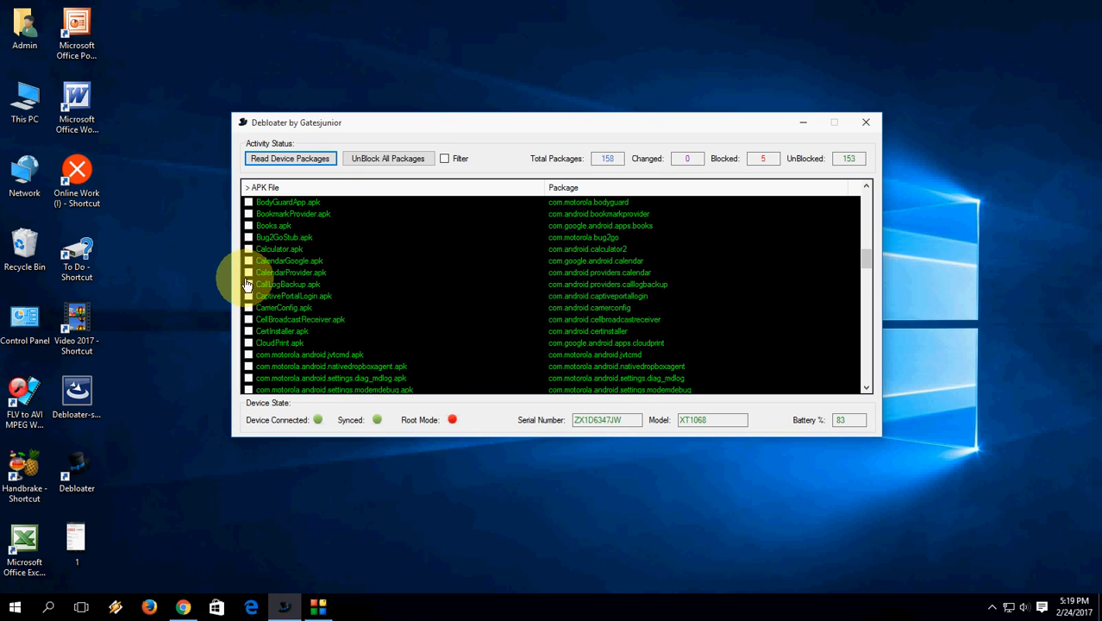
# Step: Tick CalendarProvider.apk so it's marked for blocking, raising blocked packages to 6
pyautogui.click(249, 273)
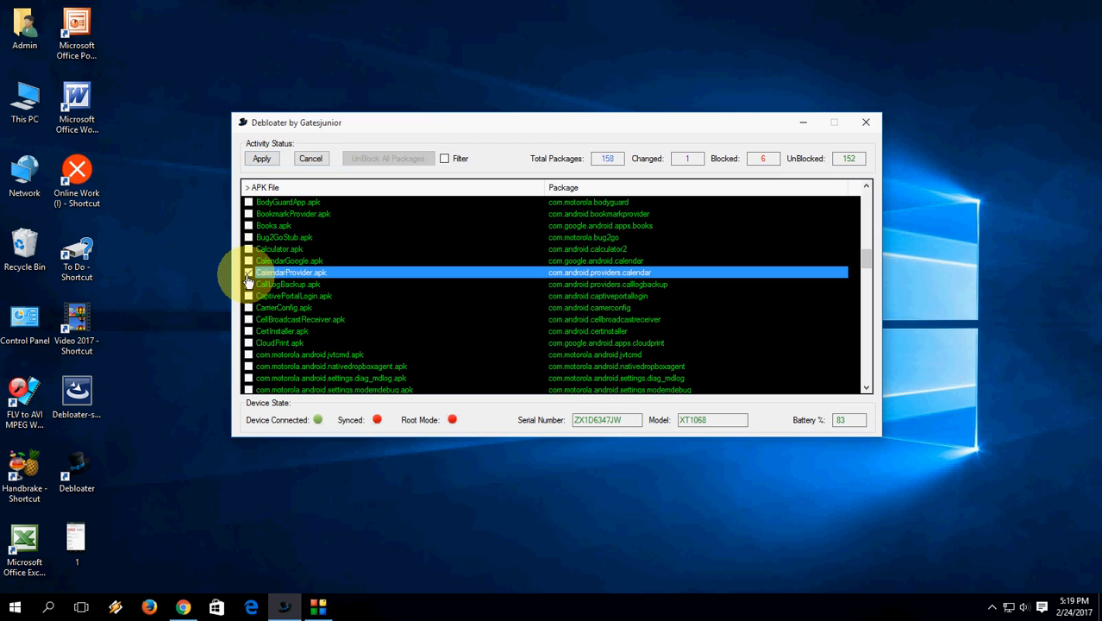
pyautogui.click(249, 273)
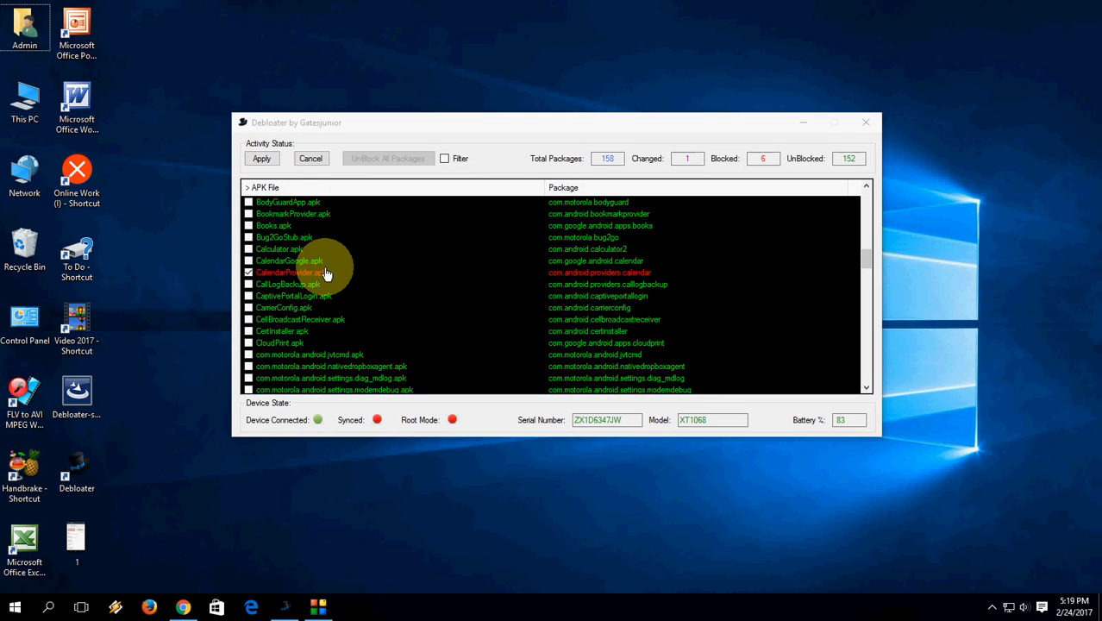
pyautogui.moveTo(257, 273)
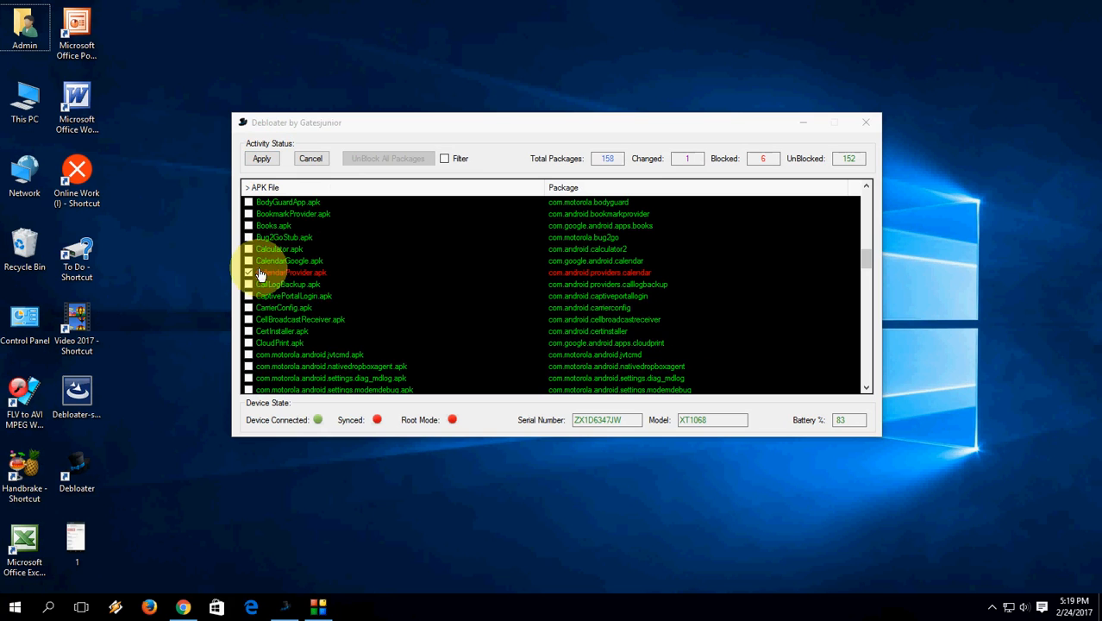
pyautogui.click(249, 272)
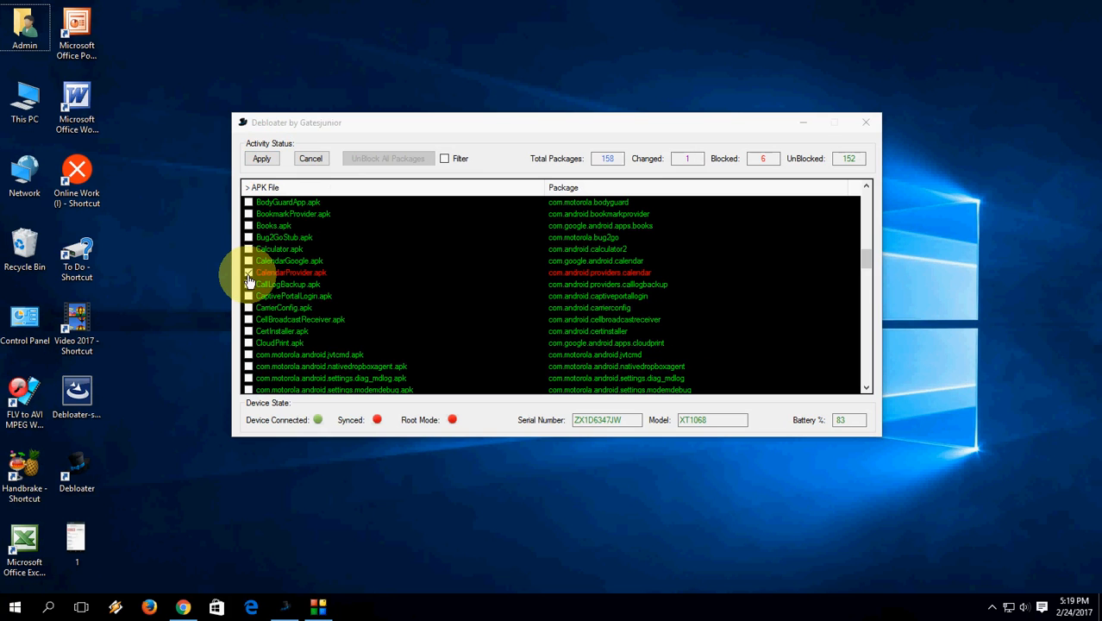